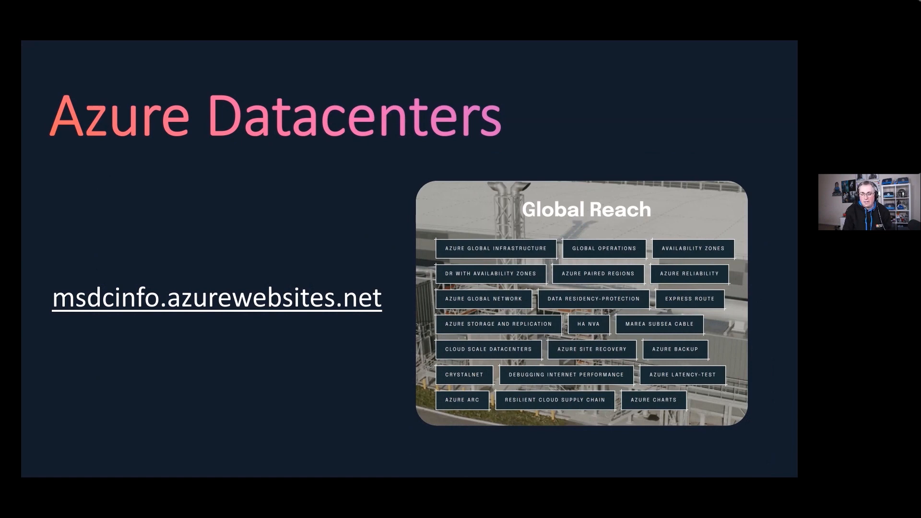
# Advance the slideshow from Azure Datacenters to the slide introducing Azure Regions
pyautogui.press('Right')
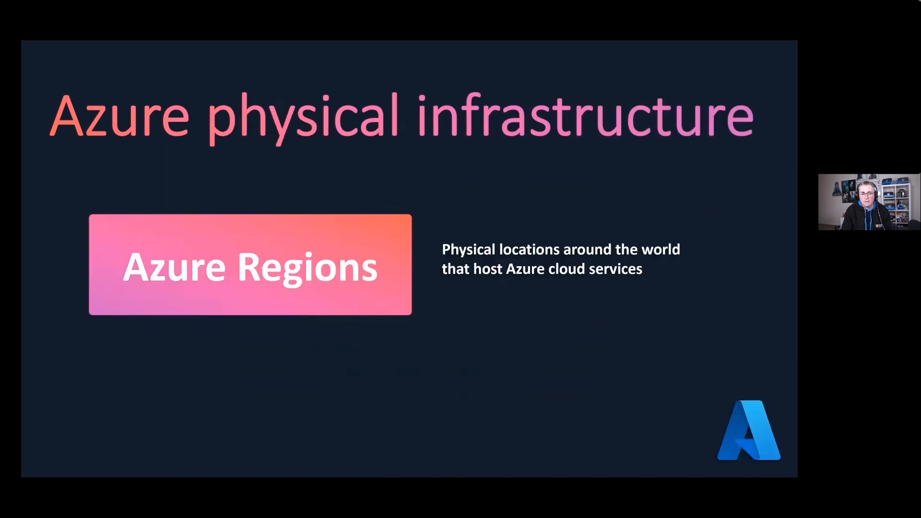